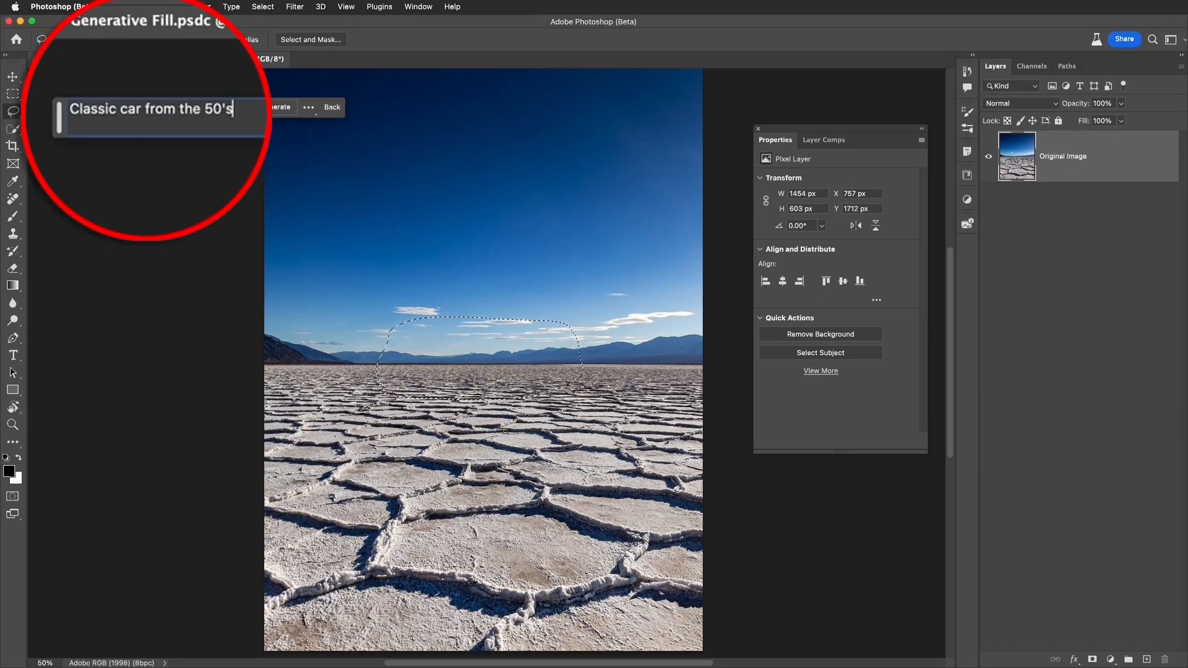
- Generate a classic 1950s car in the lassoed spot on the salt flat
left_click(277, 107)
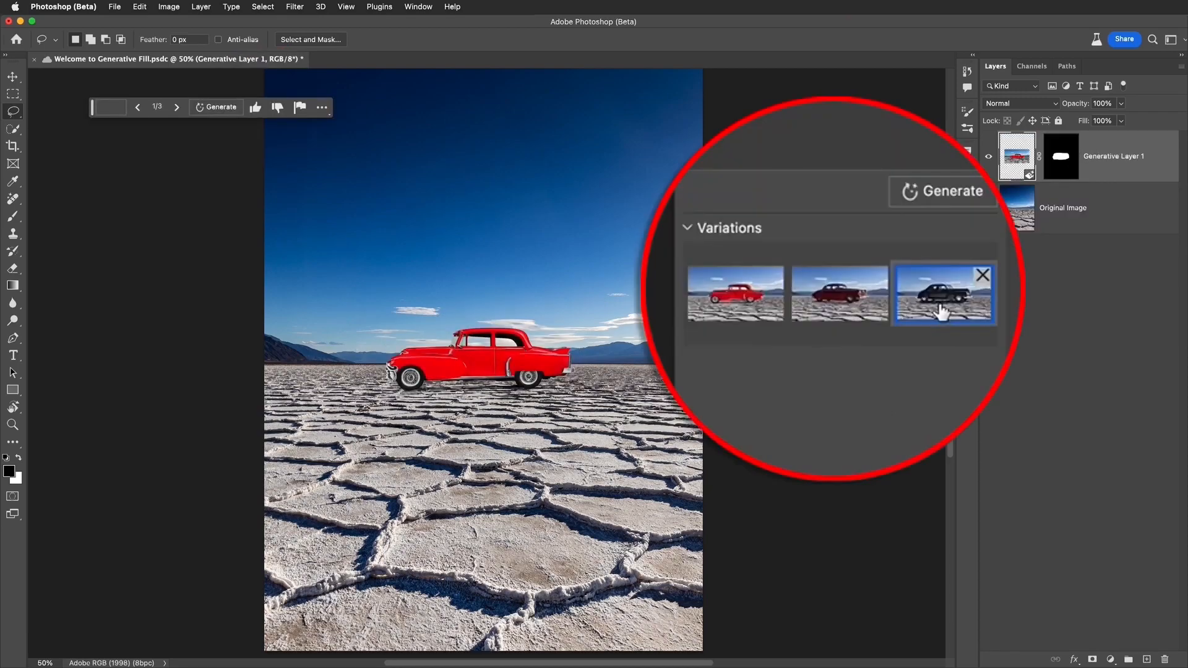
- Choose the black car variation and generate a blue-water reflection pool beneath it
left_click(944, 295)
type("Reflection pool fill with blue water")
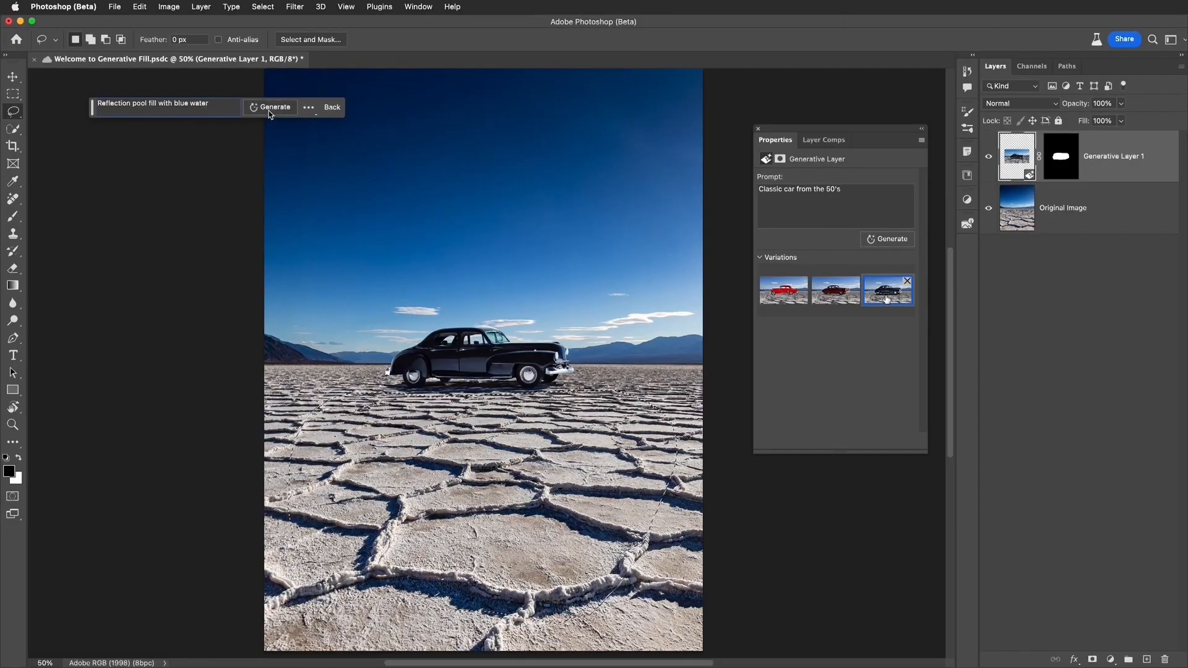
left_click(275, 106)
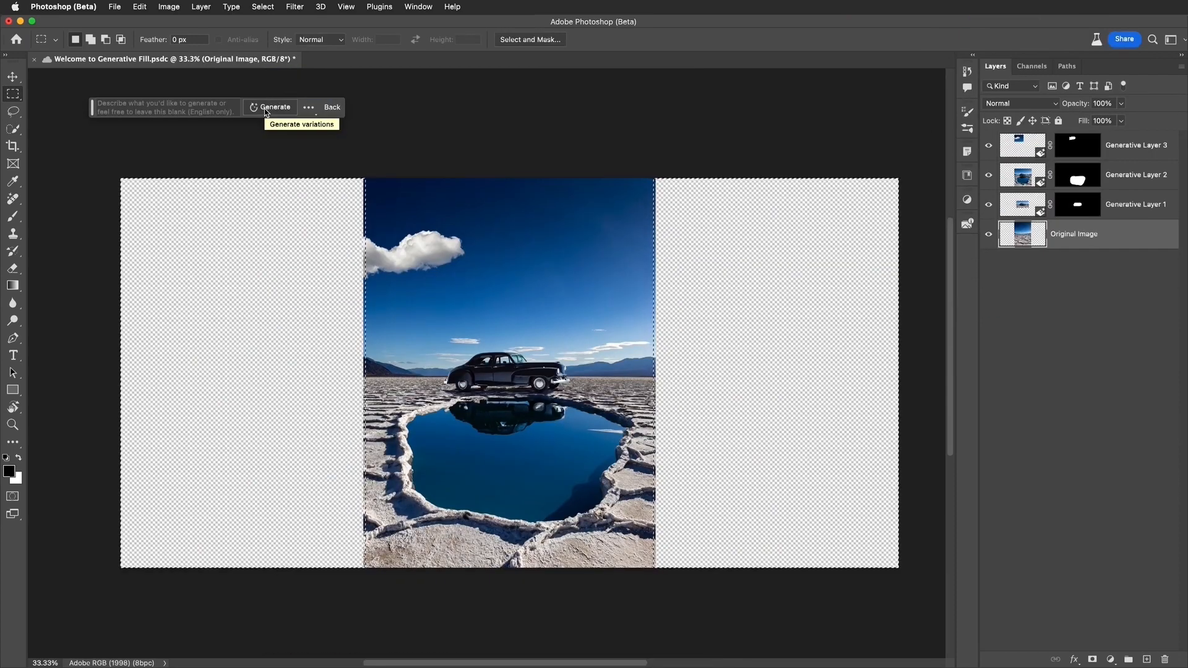
- Run a promptless Generative Fill on the transparent areas at both canvas sides
left_click(276, 106)
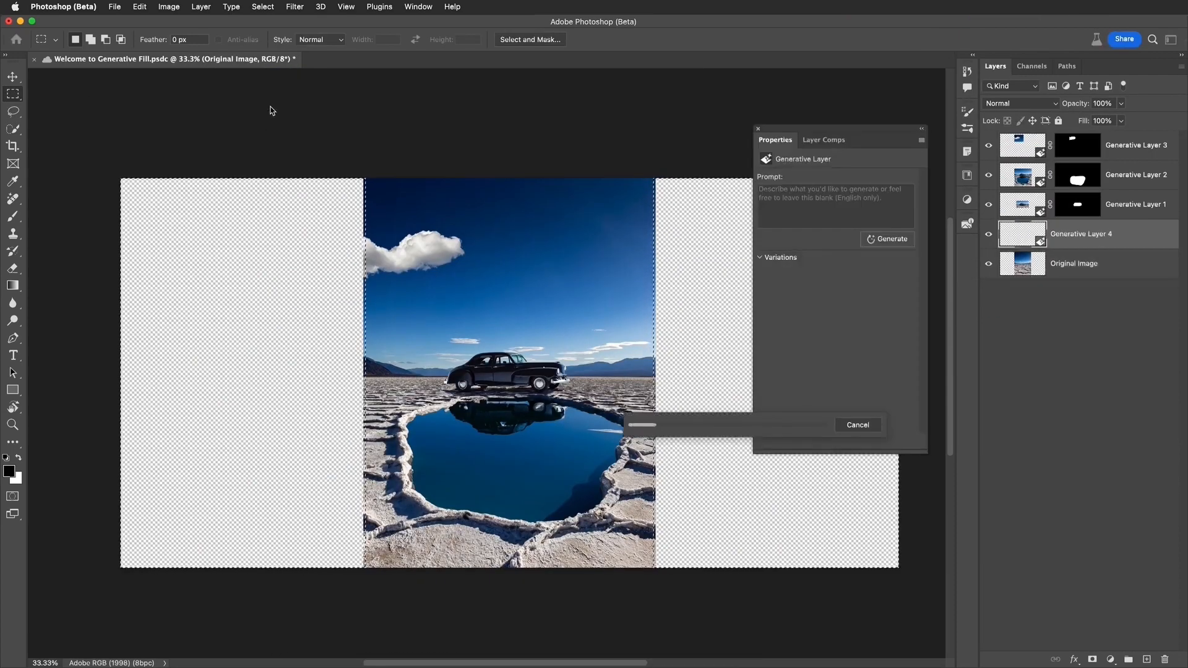